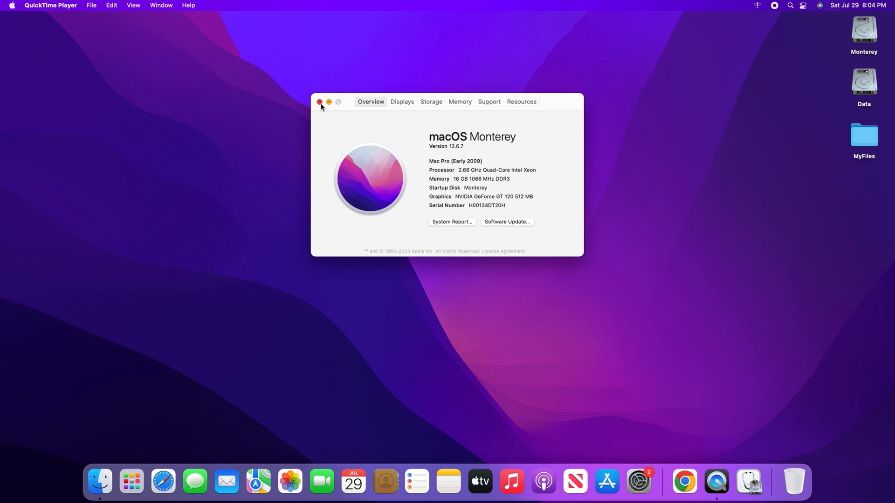
Step: Close the About This Mac window and launch Safari from the Dock
{"action": "left_click", "coordinate": [319, 102]}
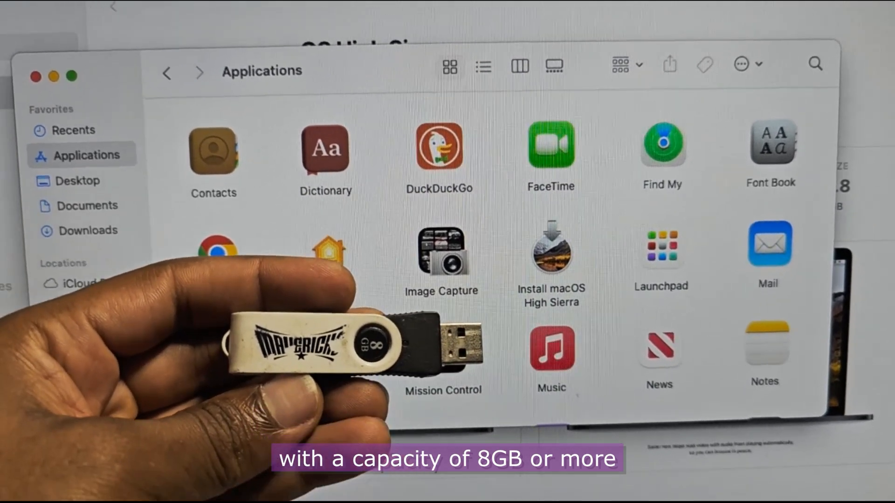
{"action": "left_click", "coordinate": [163, 482]}
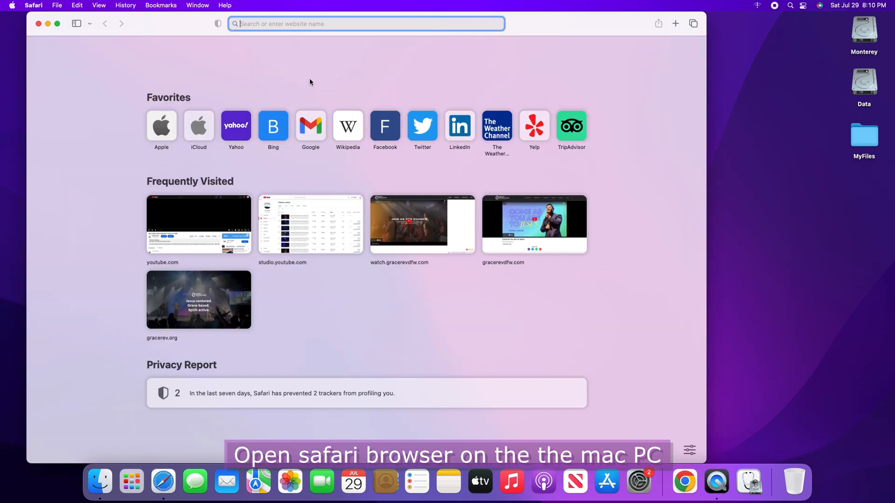
Step: Go to Google and search for 'macos high sierra download'
{"action": "type", "text": "google.co"}
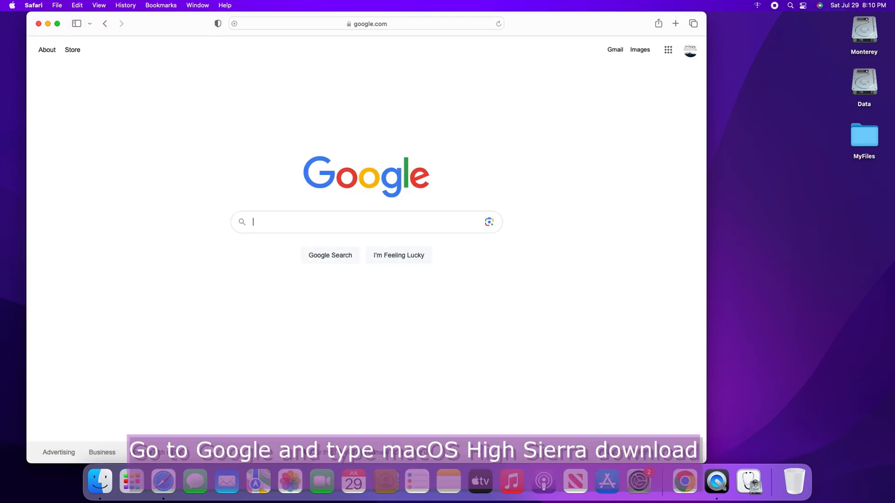
{"action": "type", "text": "mccos"}
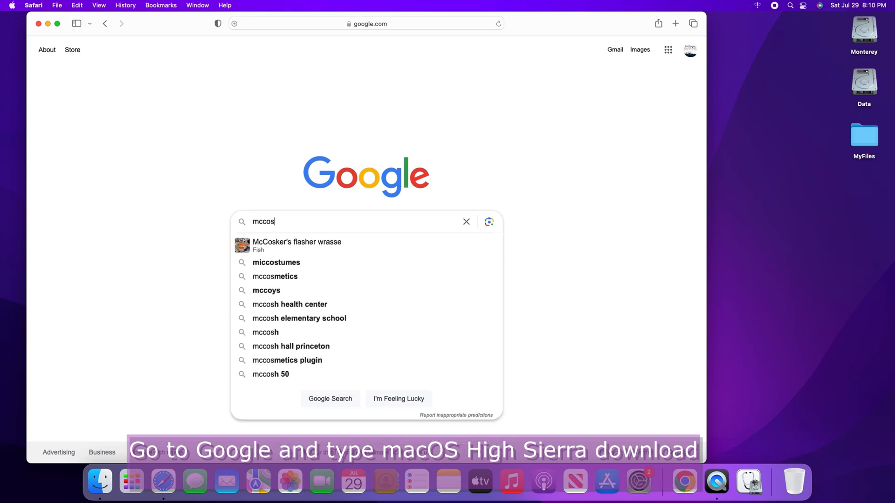
{"action": "type", "text": "high"}
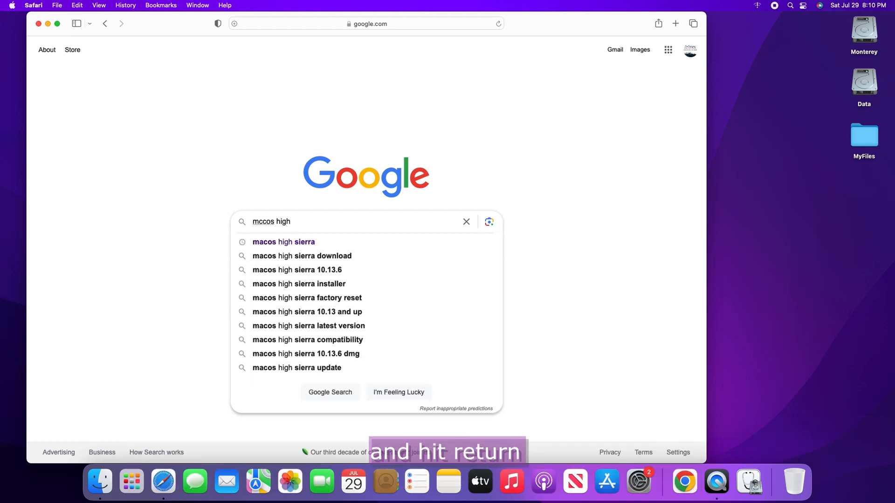
{"action": "type", "text": "sierra"}
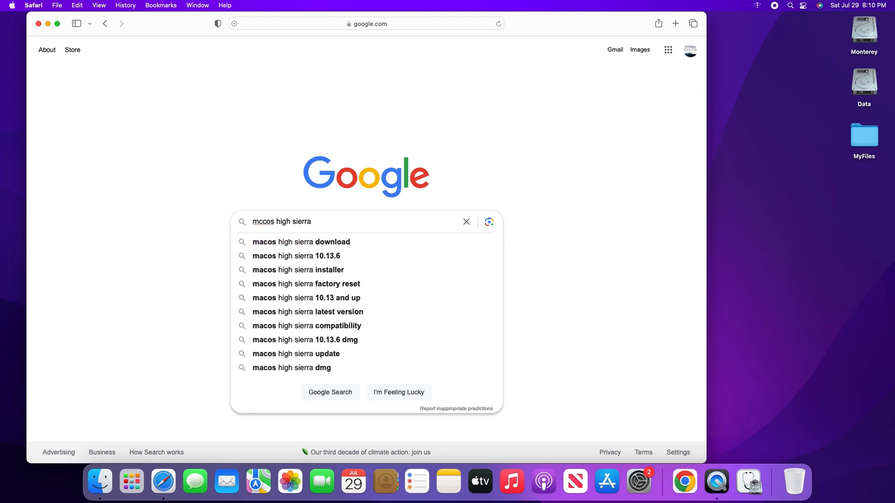
{"action": "type", "text": "download"}
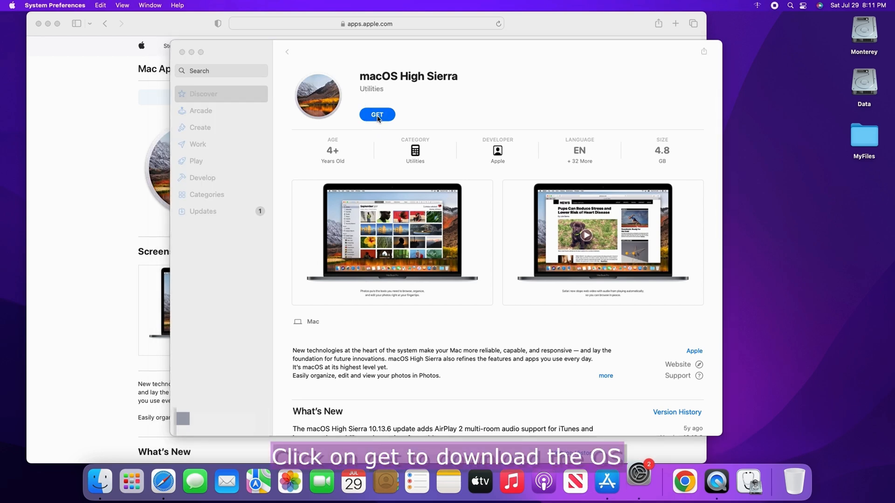
Step: Request the macOS High Sierra 10.13.6 download from the App Store and confirm it
{"action": "left_click", "coordinate": [377, 115]}
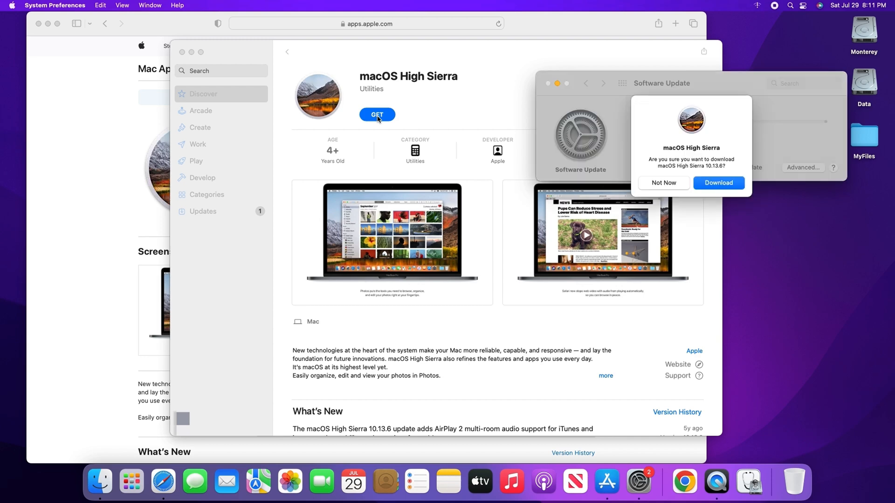
{"action": "left_click", "coordinate": [718, 183]}
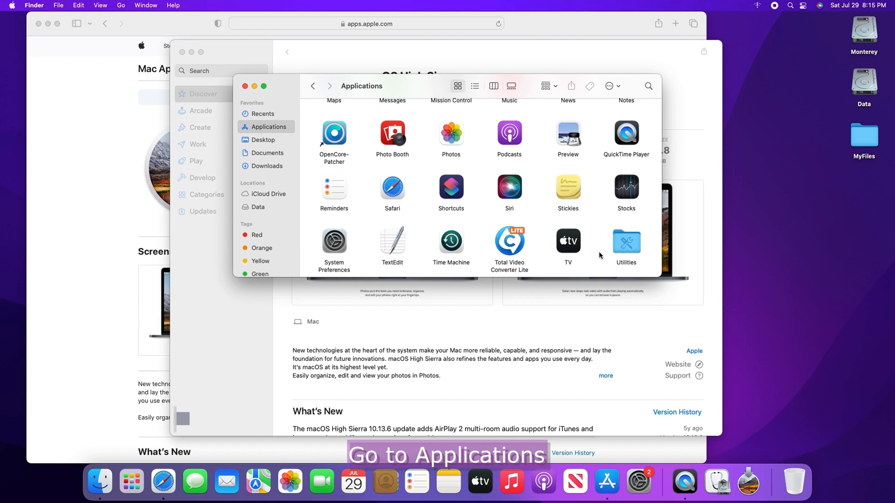
Step: Locate Install macOS High Sierra in Applications, then bring up Spotlight Search
{"action": "scroll", "scroll_direction": "down", "scroll_amount": 3}
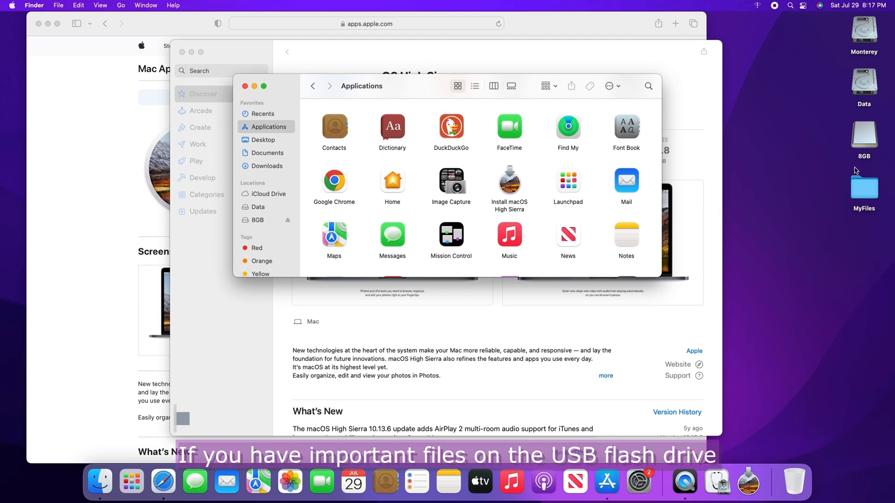
{"action": "mouse_move", "coordinate": [867, 165]}
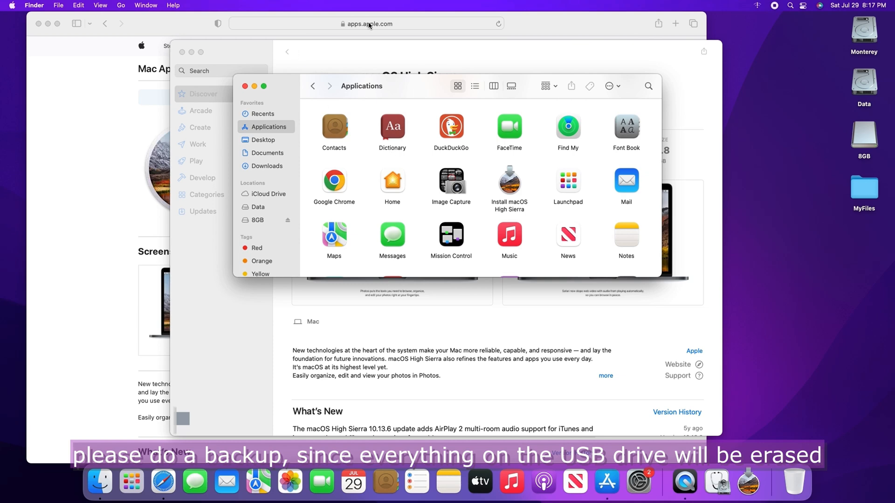
{"action": "mouse_move", "coordinate": [792, 9]}
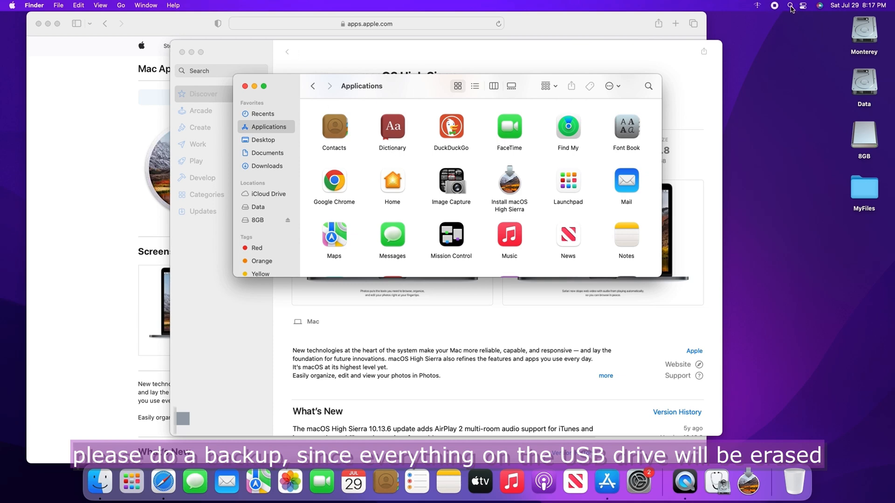
{"action": "left_click", "coordinate": [787, 6]}
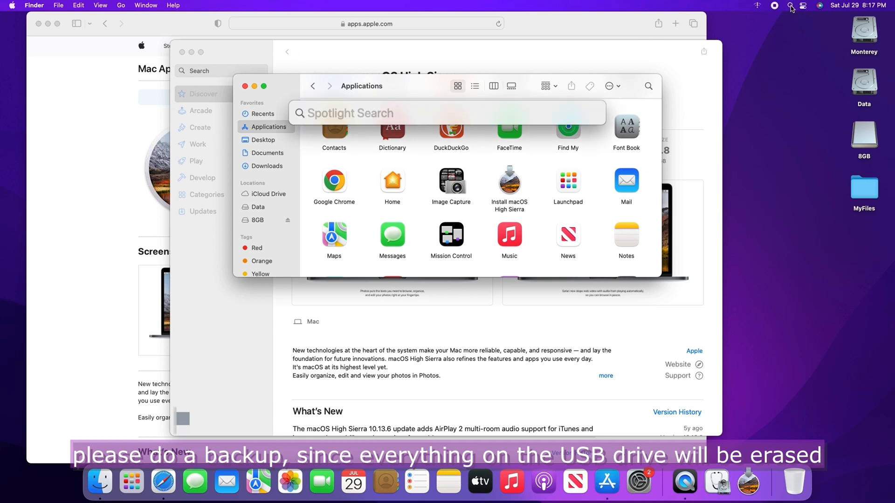
Step: Launch Disk Utility and prepare erasing the 8GB USB drive as Mac OS Extended (Journaled) named macOS High Sierra
{"action": "type", "text": "disk Utility"}
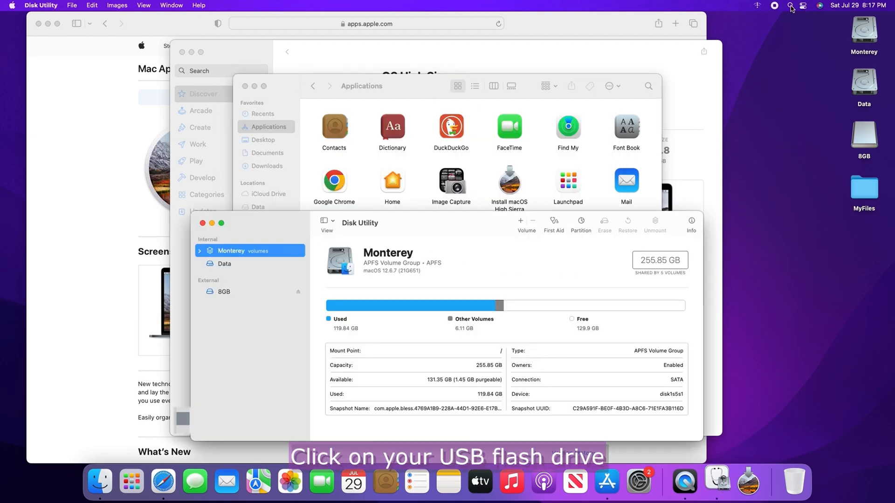
{"action": "left_click", "coordinate": [224, 331]}
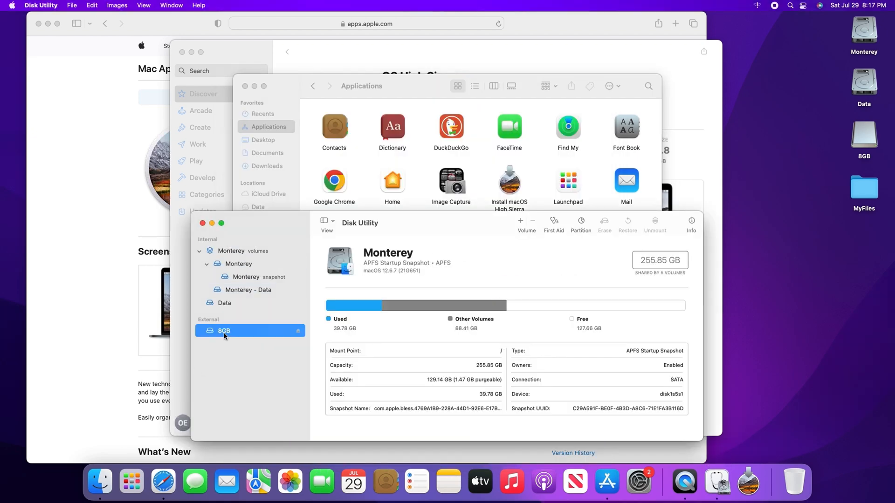
{"action": "left_click", "coordinate": [224, 331]}
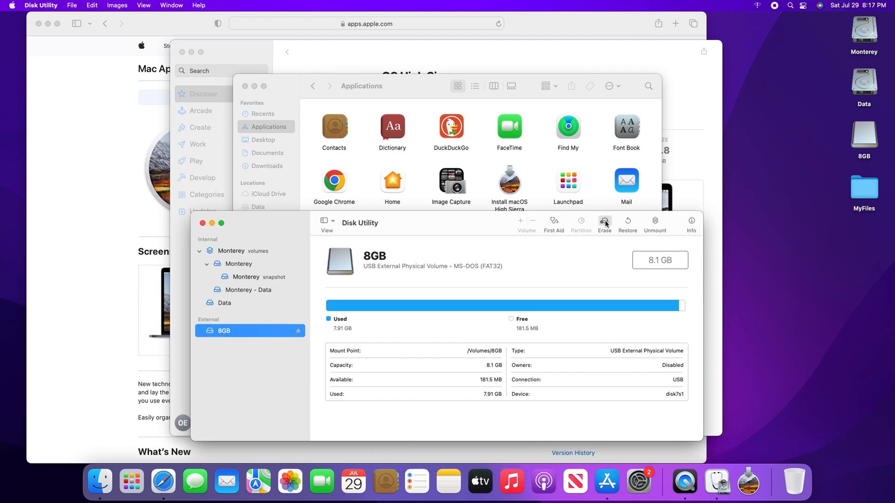
{"action": "left_click", "coordinate": [604, 220]}
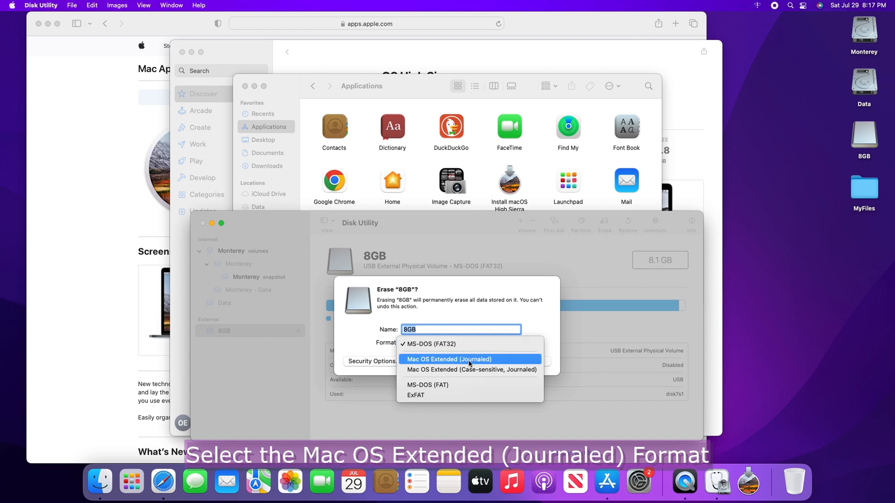
{"action": "left_click", "coordinate": [468, 359]}
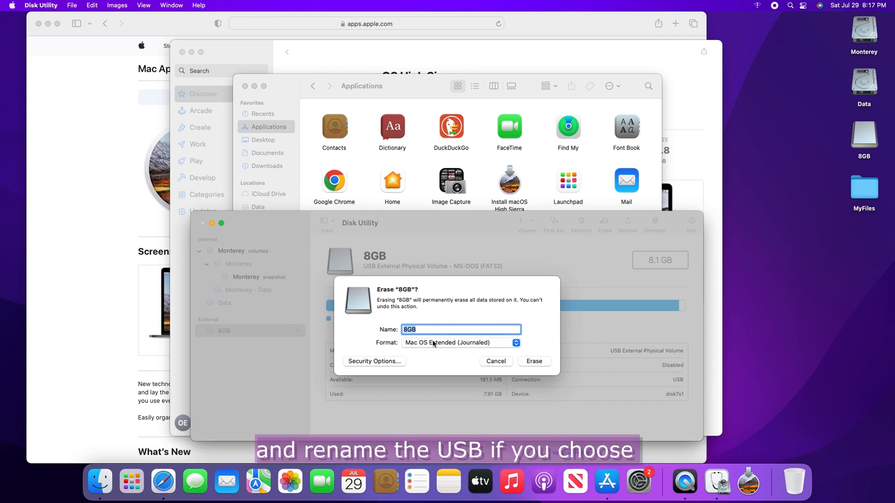
{"action": "type", "text": "macOS High Sierra"}
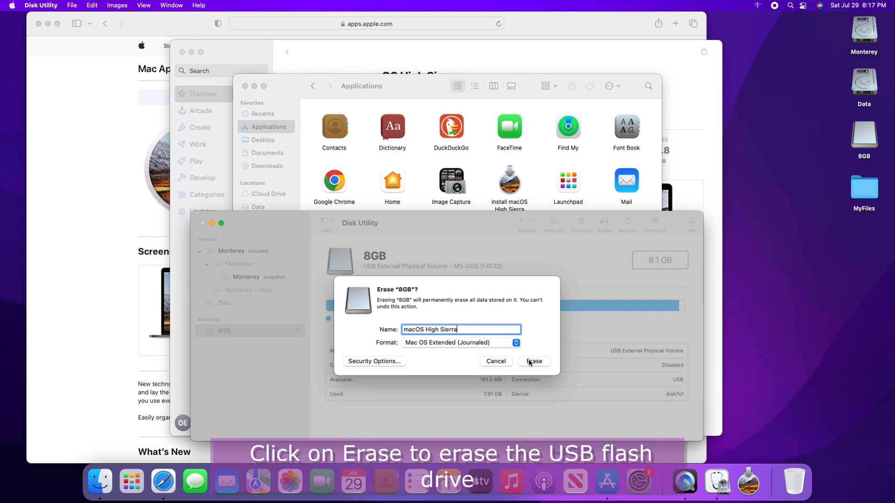
Step: Erase the 8GB drive with those settings and dismiss the successful erase report
{"action": "left_click", "coordinate": [534, 361]}
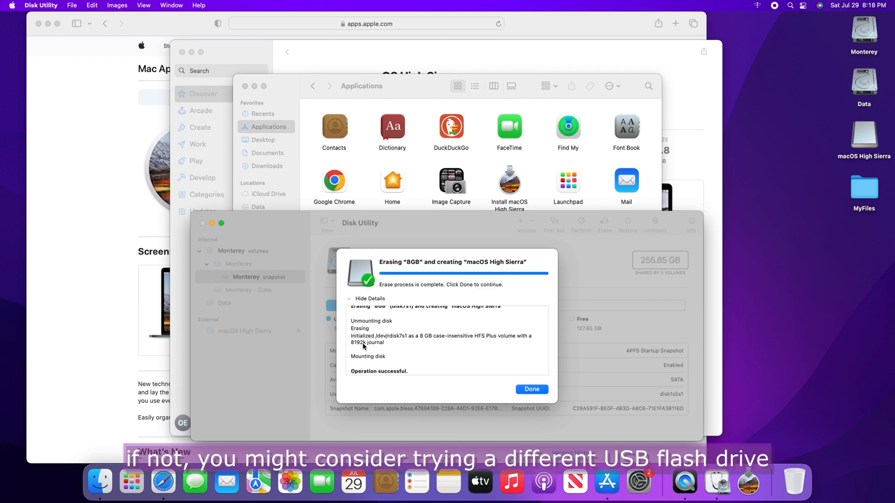
{"action": "mouse_move", "coordinate": [367, 386]}
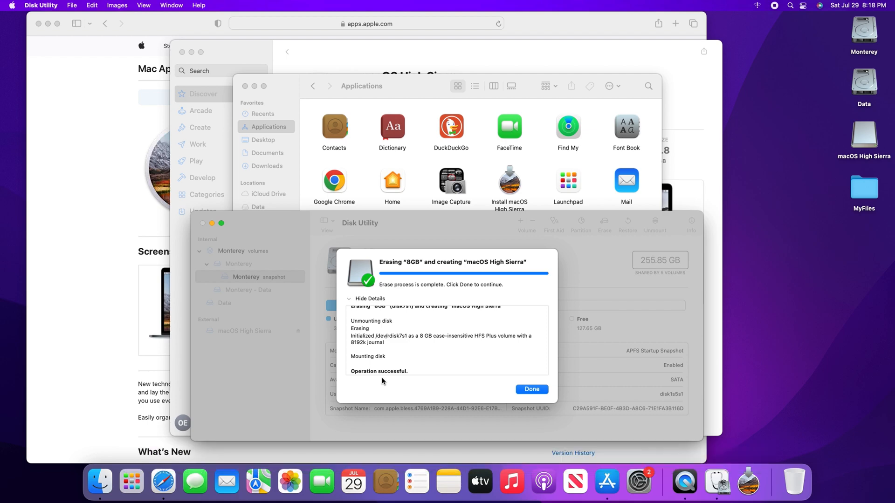
{"action": "left_click", "coordinate": [531, 390]}
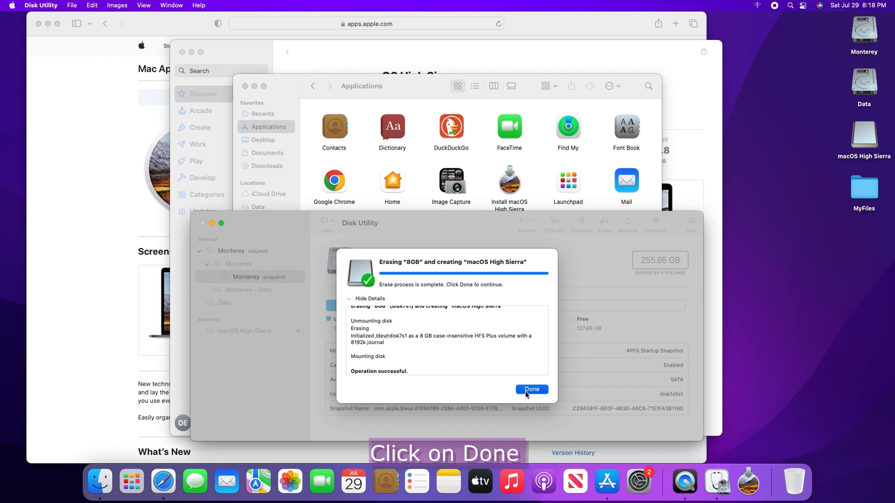
{"action": "left_click", "coordinate": [531, 389]}
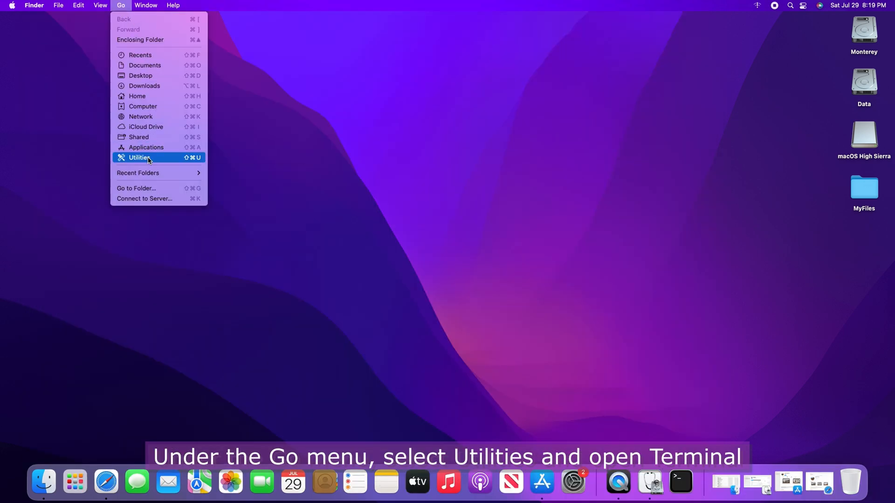
Step: Launch Terminal from the Utilities folder
{"action": "left_click", "coordinate": [137, 158]}
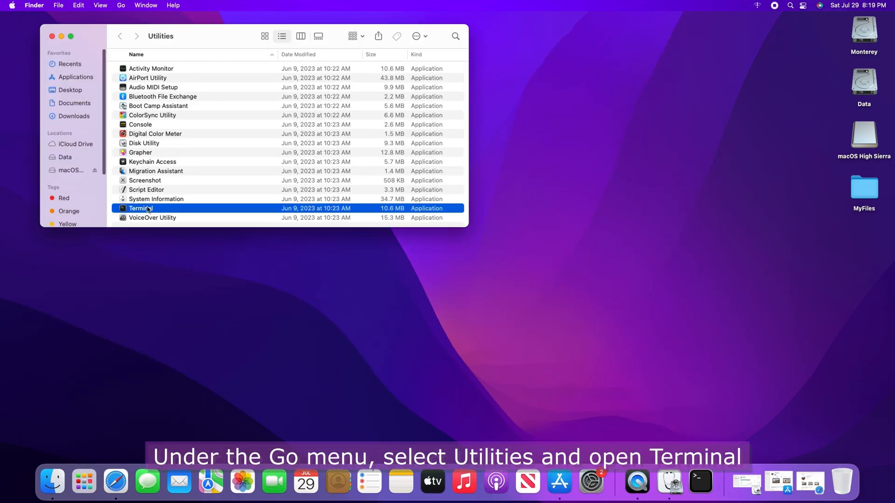
{"action": "double_click", "coordinate": [141, 209]}
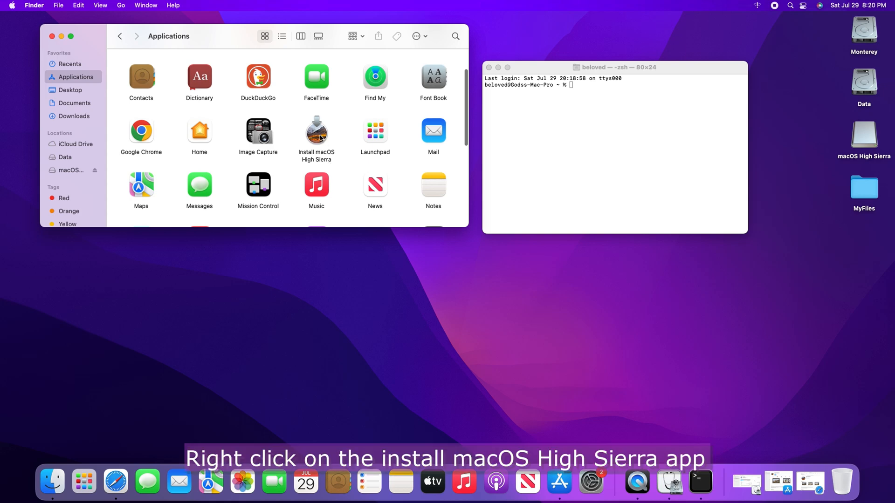
Step: Show the Install macOS High Sierra package contents and navigate into Contents/Resources to reveal createinstallmedia
{"action": "right_click", "coordinate": [317, 134]}
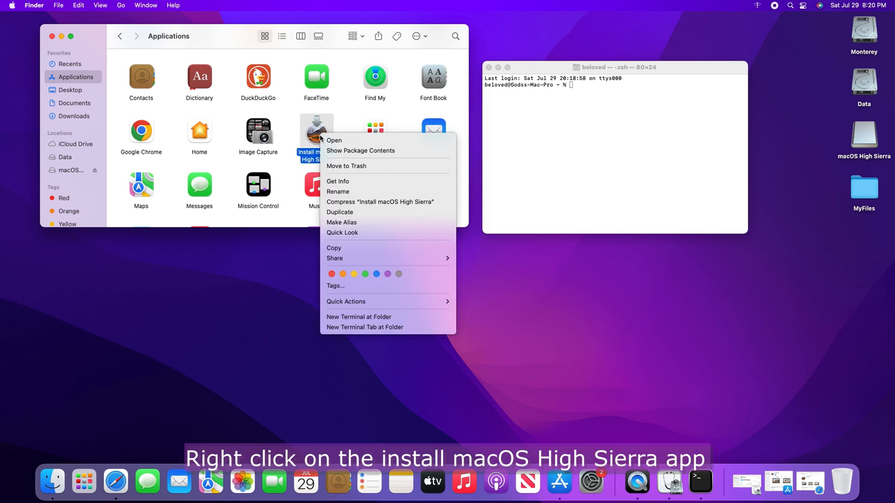
{"action": "mouse_move", "coordinate": [337, 192]}
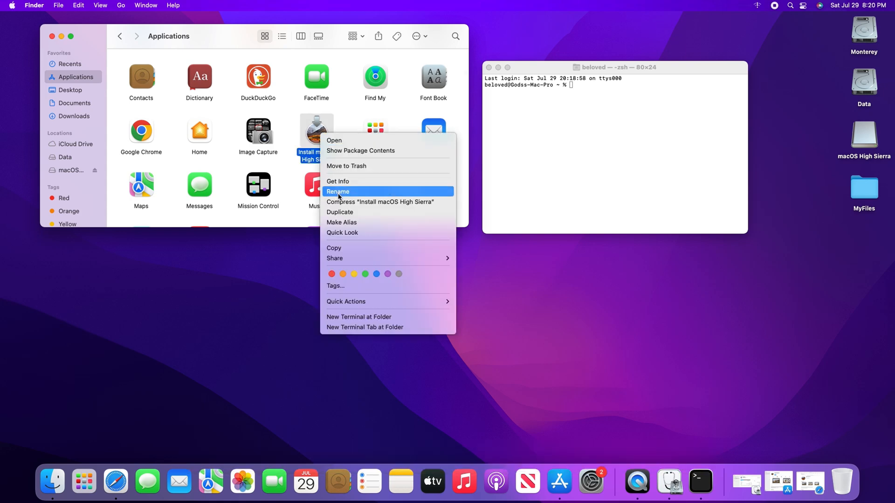
{"action": "left_click", "coordinate": [360, 151]}
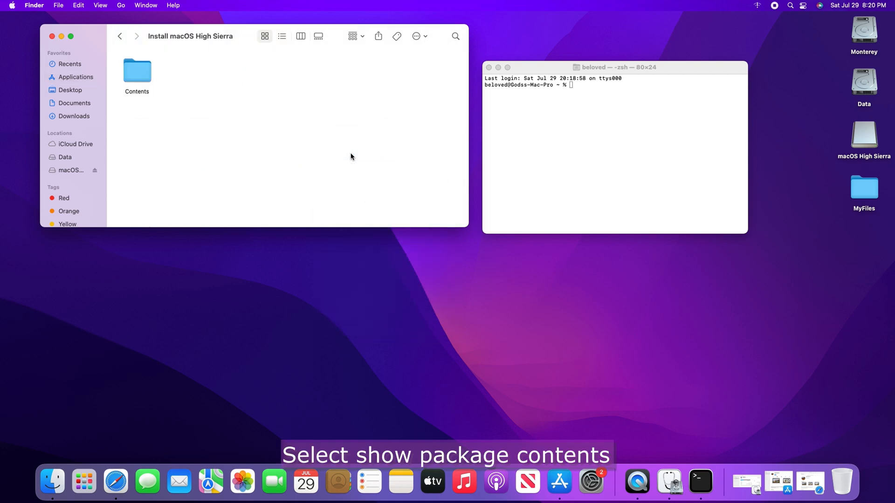
{"action": "left_click", "coordinate": [137, 73]}
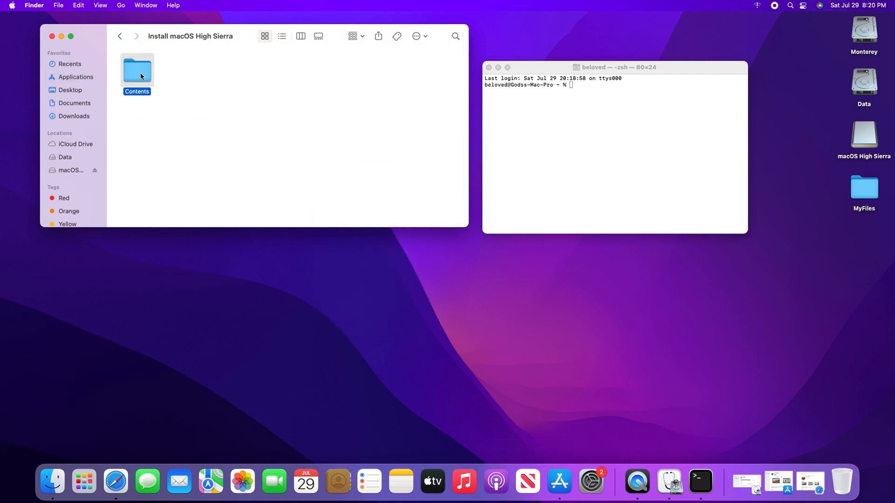
{"action": "double_click", "coordinate": [136, 71]}
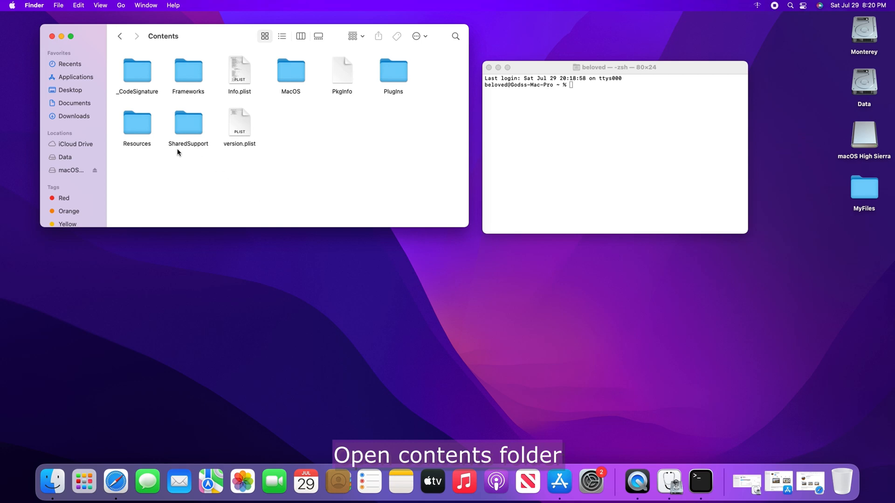
{"action": "left_click", "coordinate": [136, 123]}
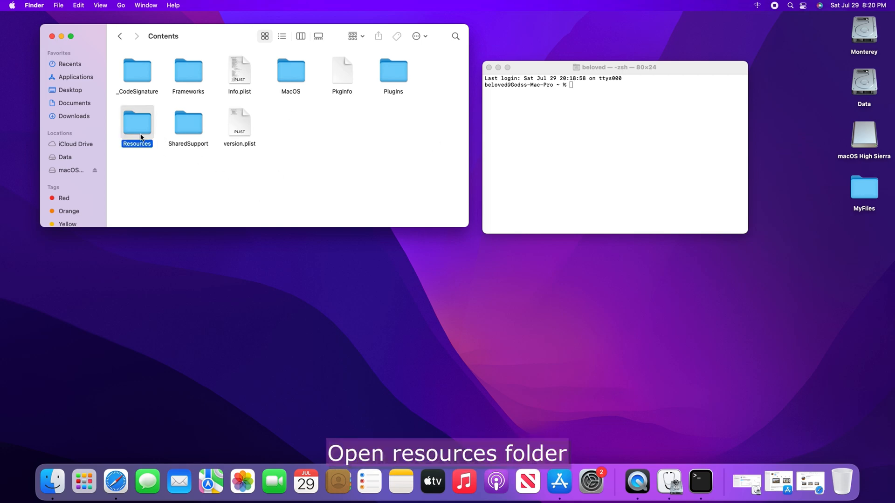
{"action": "double_click", "coordinate": [136, 123]}
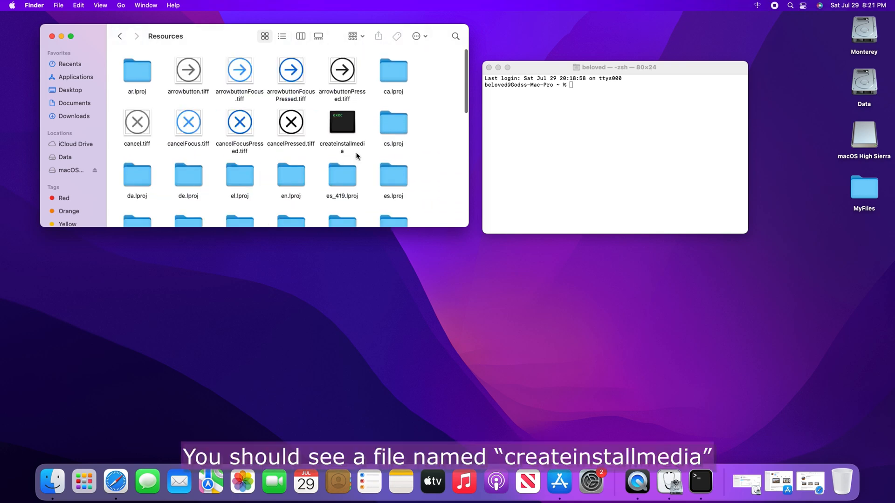
{"action": "mouse_move", "coordinate": [373, 155]}
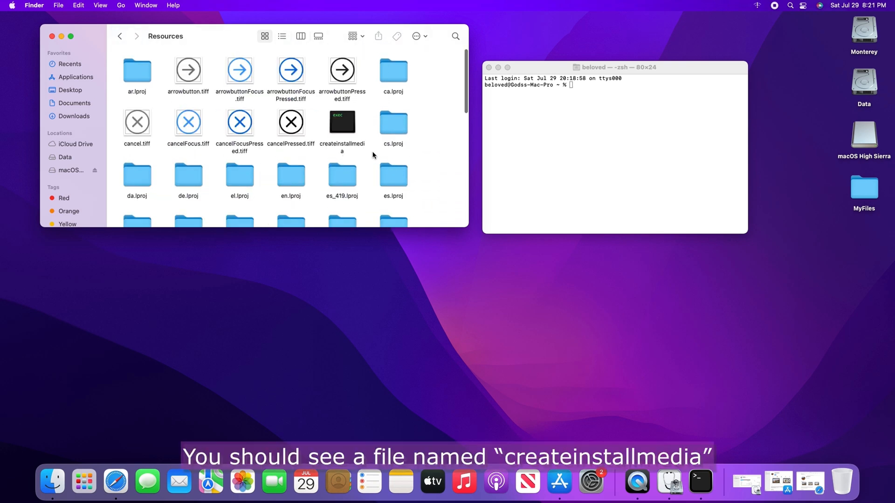
{"action": "mouse_move", "coordinate": [357, 157]}
{"action": "type", "text": "sudo"}
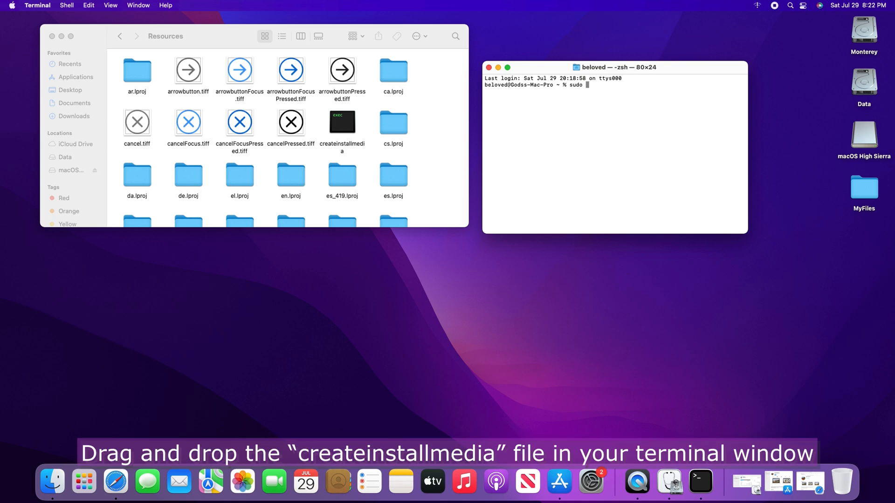
Step: Drag createinstallmedia into the sudo command, add the --volume option for macOS High Sierra, and return Finder to Applications
{"action": "left_click_drag", "start_coordinate": [342, 121], "coordinate": [453, 138]}
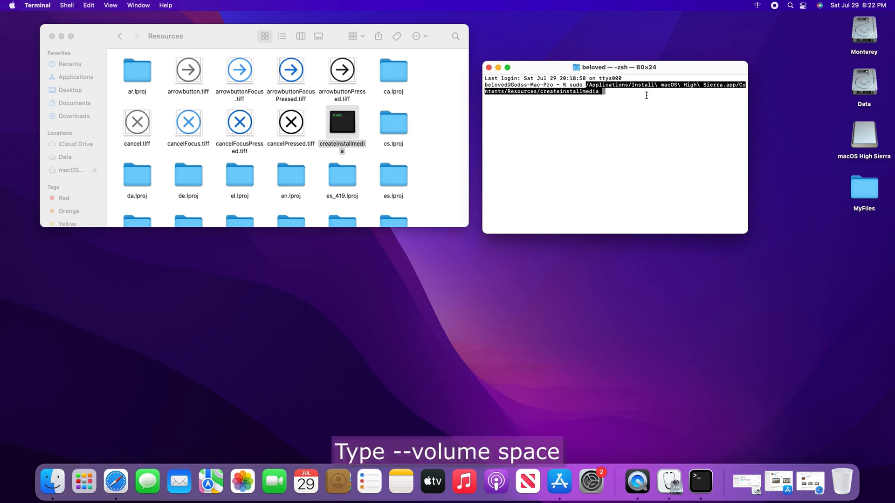
{"action": "type", "text": "--"}
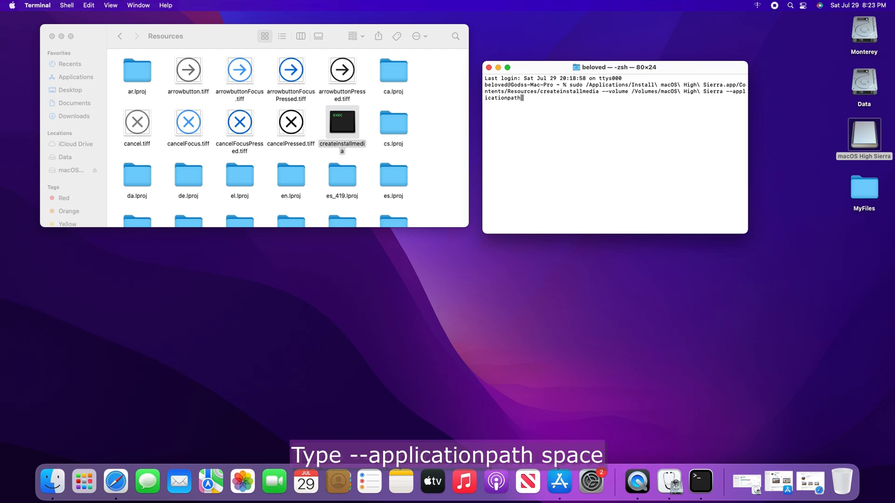
{"action": "left_click", "coordinate": [75, 76]}
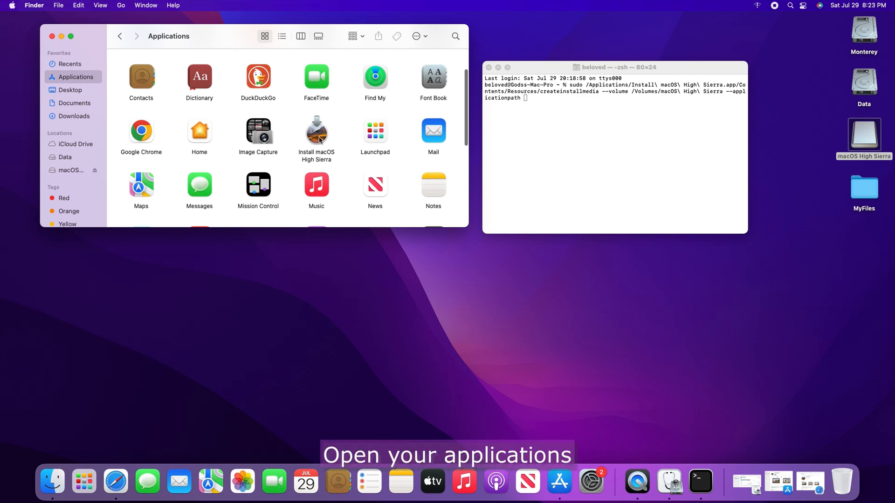
Step: Drag Install macOS High Sierra into Terminal so the command ends with /Applications/Install macOS High Sierra.app
{"action": "left_click_drag", "start_coordinate": [316, 130], "coordinate": [553, 154]}
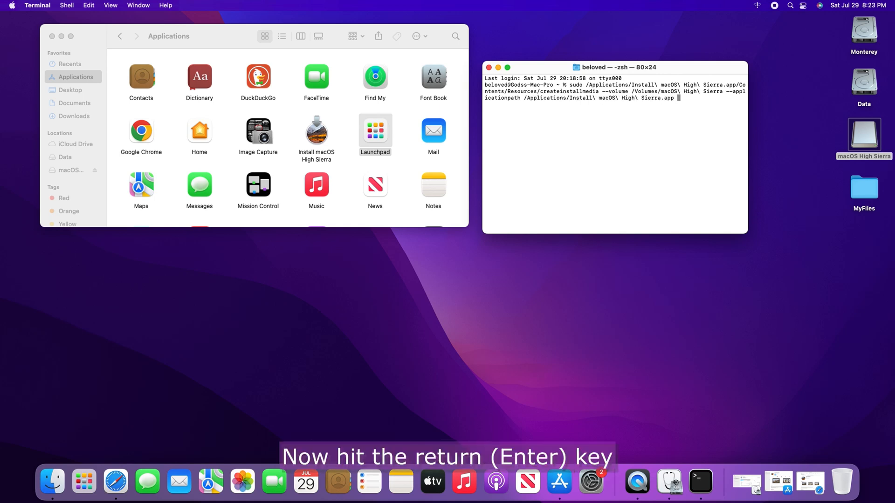
Step: Run createinstallmedia and answer y to erase the volume, copying the High Sierra installer until Done
{"action": "key", "text": "Return"}
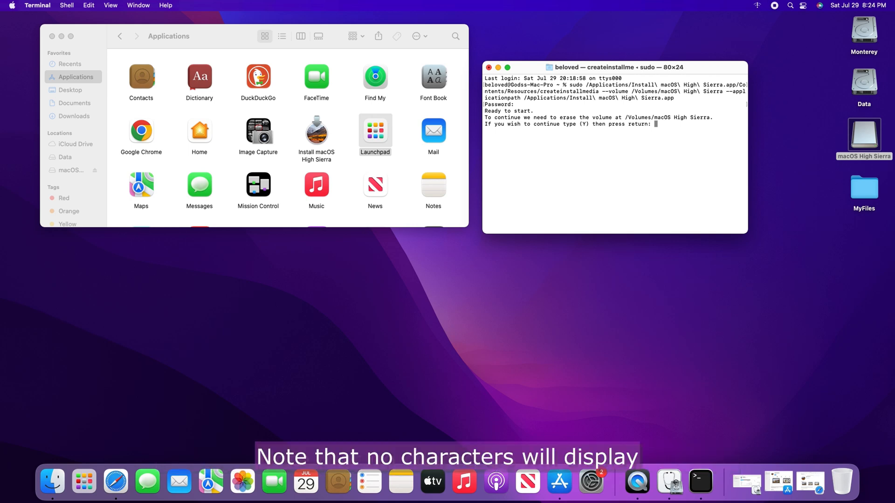
{"action": "type", "text": "y"}
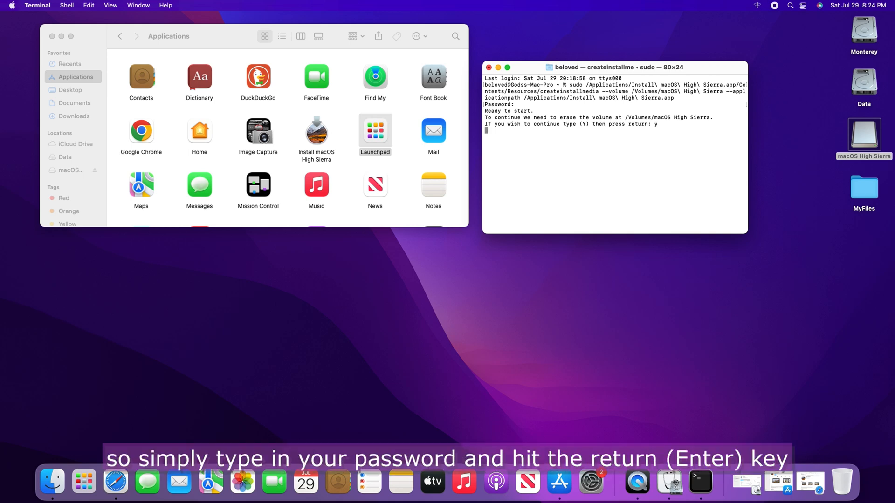
{"action": "key", "text": "Return"}
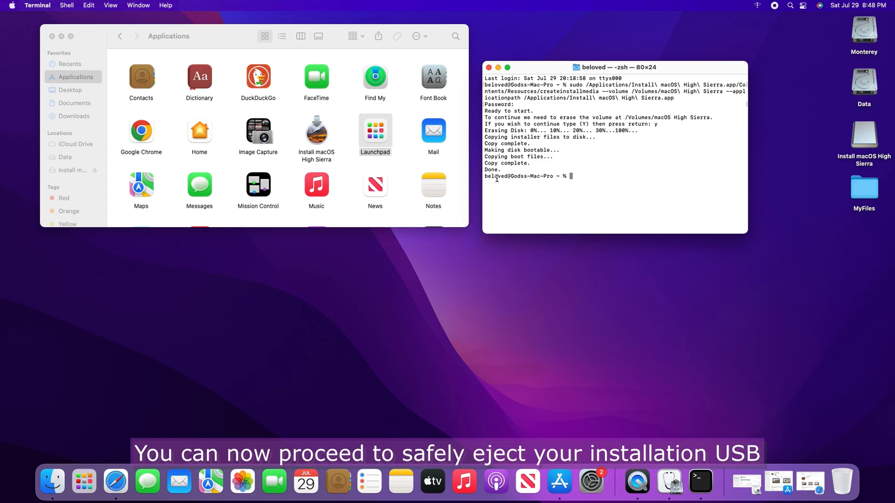
{"action": "mouse_move", "coordinate": [886, 164]}
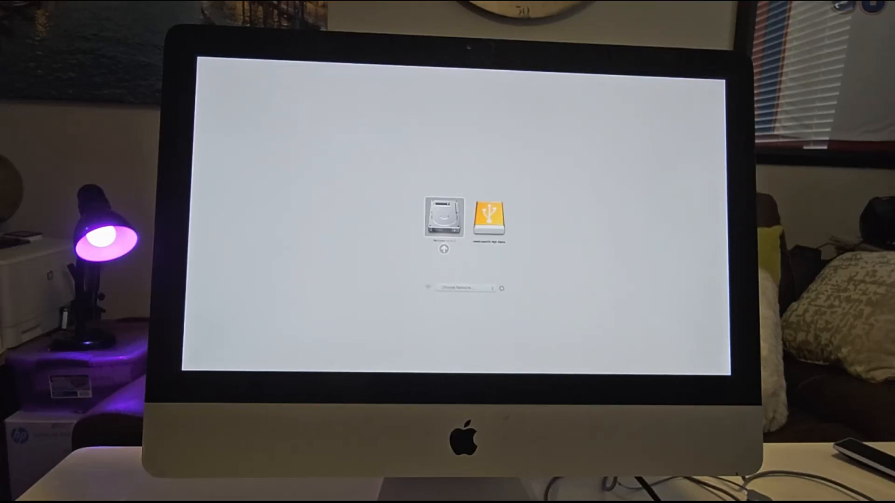
Step: Choose the USB installer disk in Startup Manager to boot the iMac from it
{"action": "left_click", "coordinate": [490, 222]}
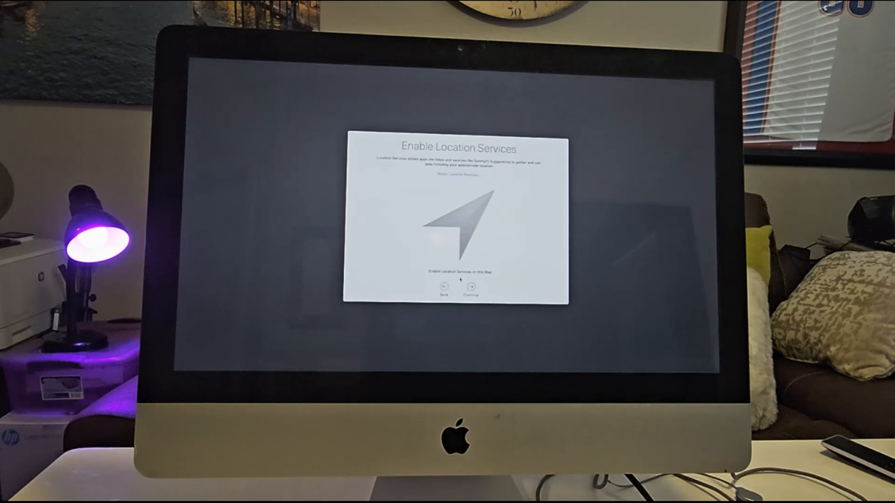
Step: Continue past Enable Location Services and accept the selected time zone
{"action": "left_click", "coordinate": [470, 287]}
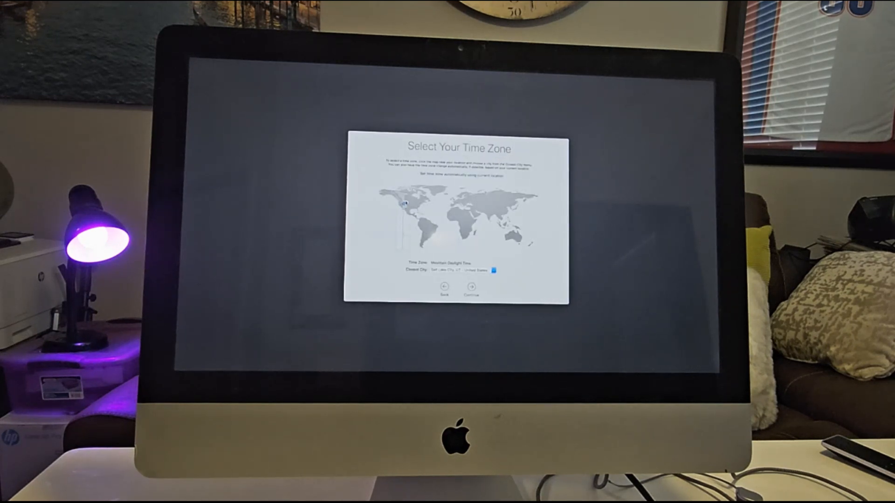
{"action": "left_click", "coordinate": [469, 287]}
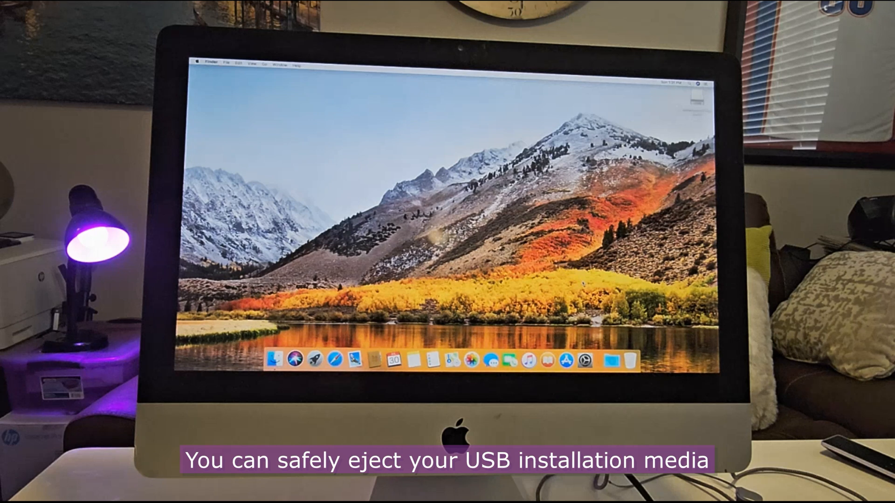
Step: Show About This Mac from the Apple menu, confirming macOS High Sierra is installed
{"action": "right_click", "coordinate": [694, 99]}
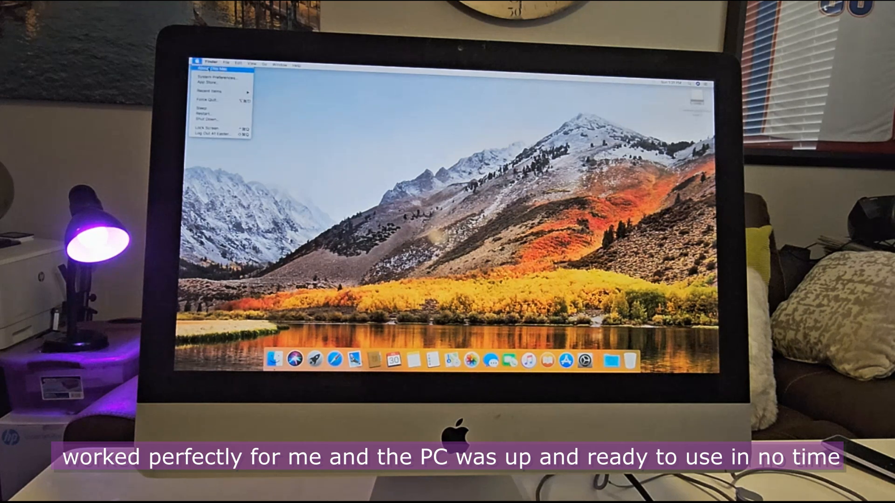
{"action": "left_click", "coordinate": [205, 68]}
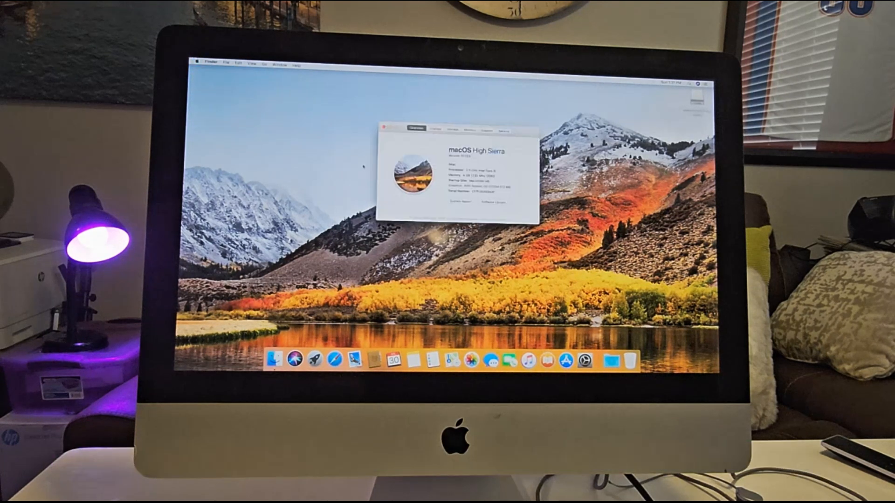